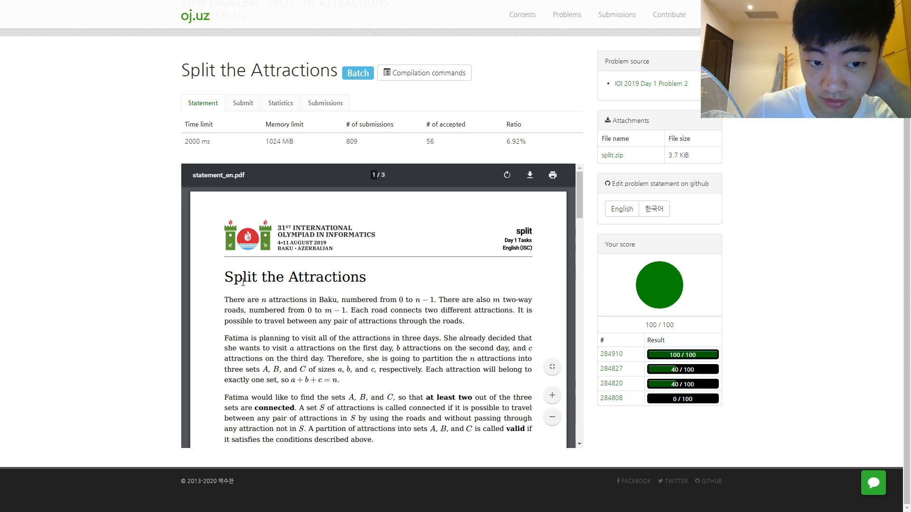
pyautogui.scroll(-3)
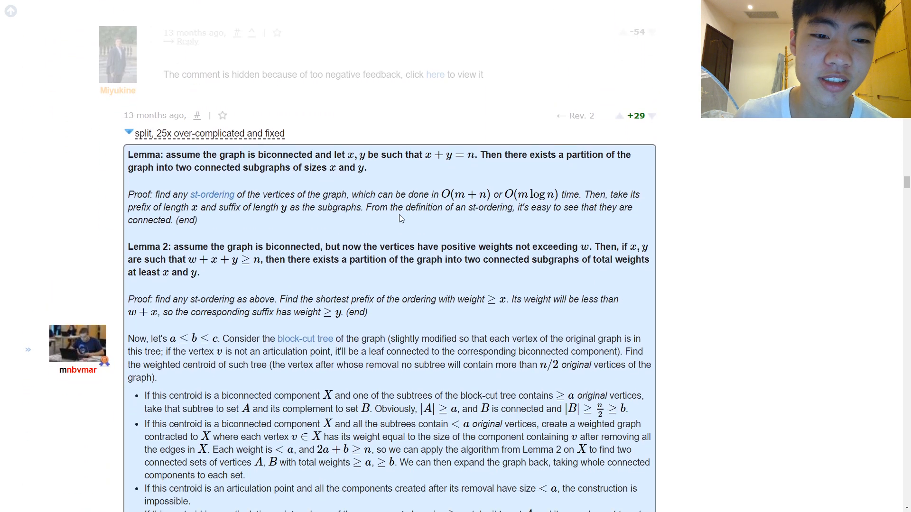
pyautogui.scroll(-3)
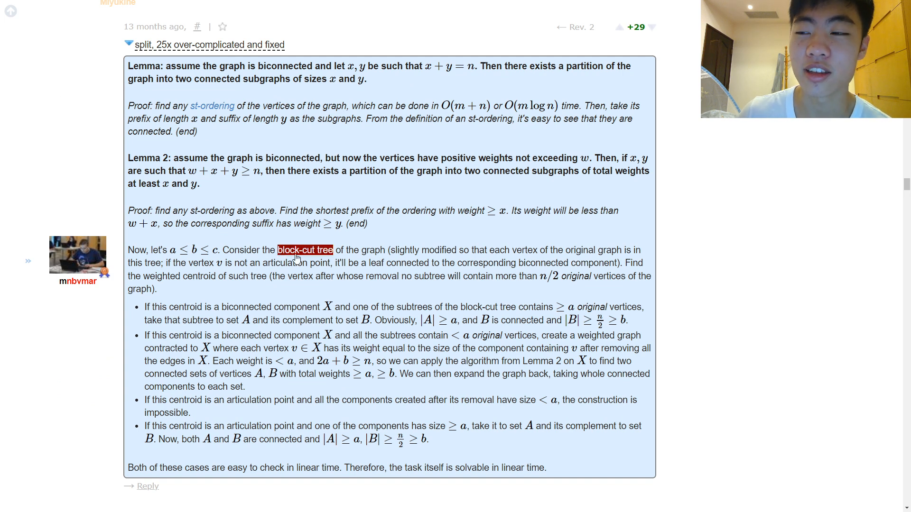
pyautogui.moveTo(305, 250)
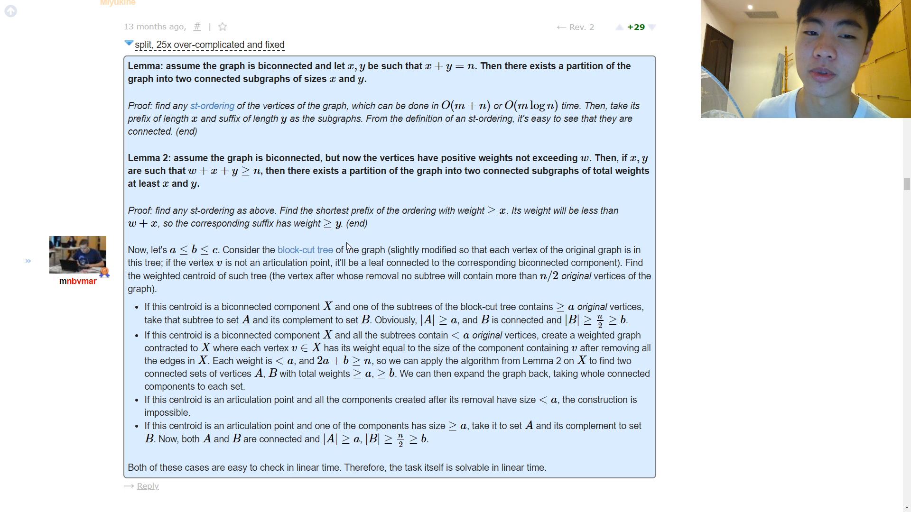
pyautogui.moveTo(451, 225)
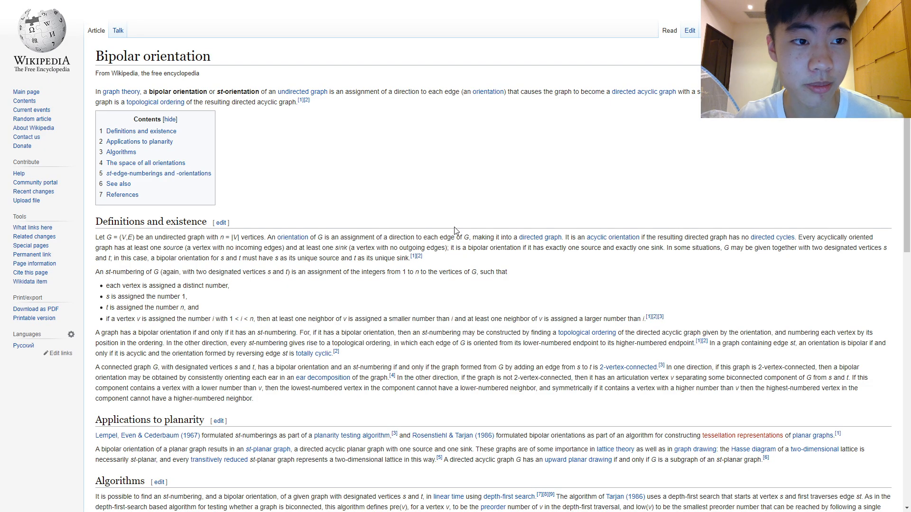
pyautogui.moveTo(461, 168)
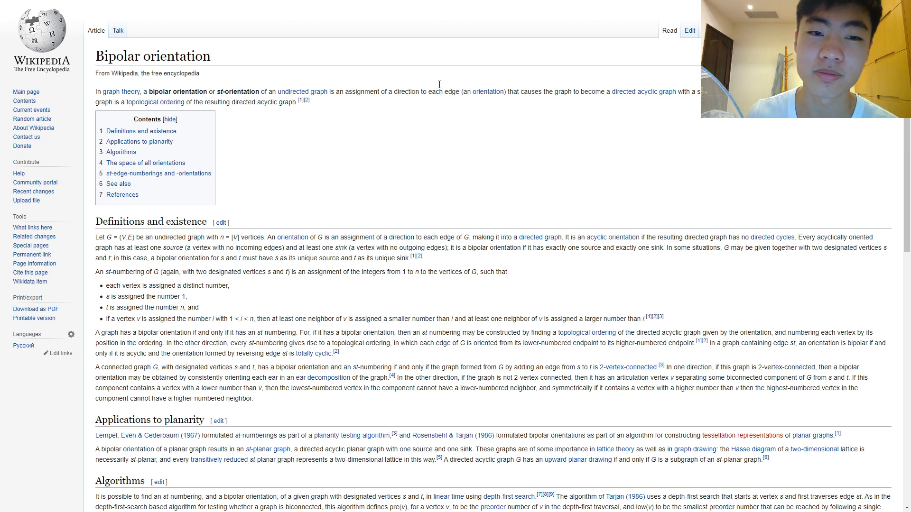
pyautogui.moveTo(506, 153)
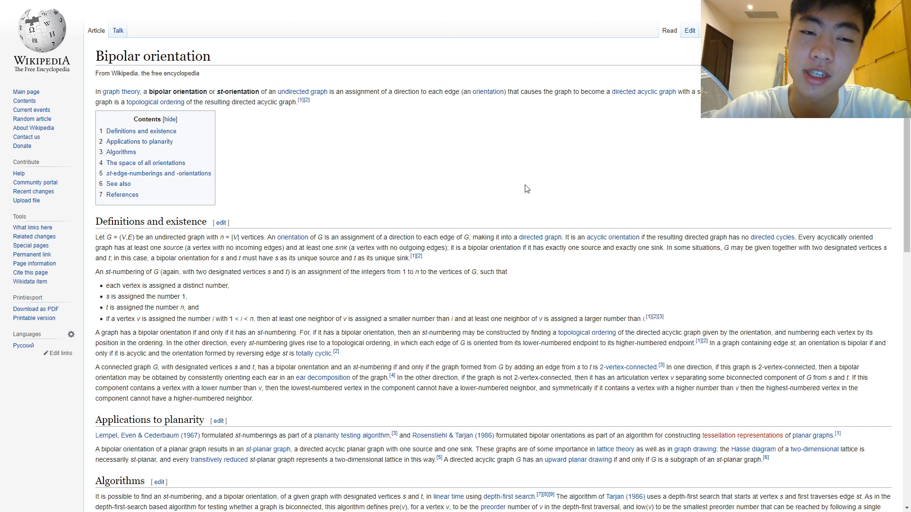
pyautogui.moveTo(422, 112)
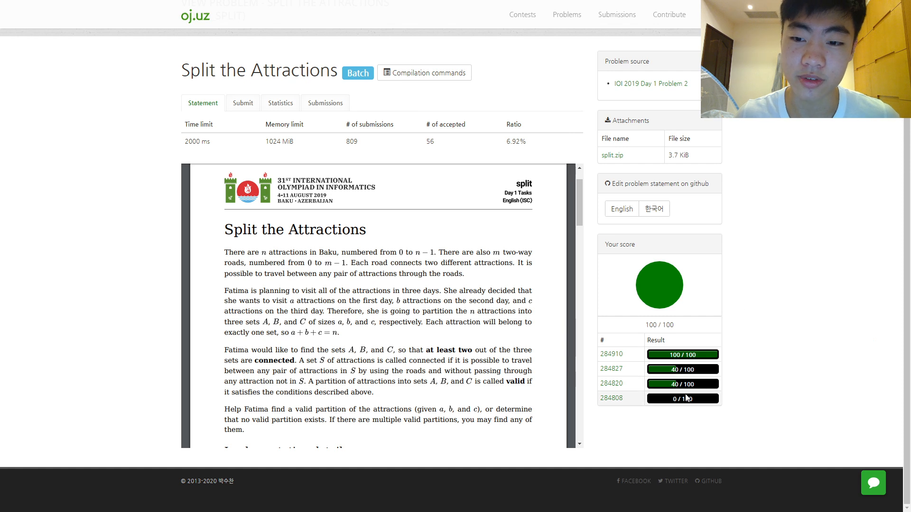
pyautogui.moveTo(684, 369)
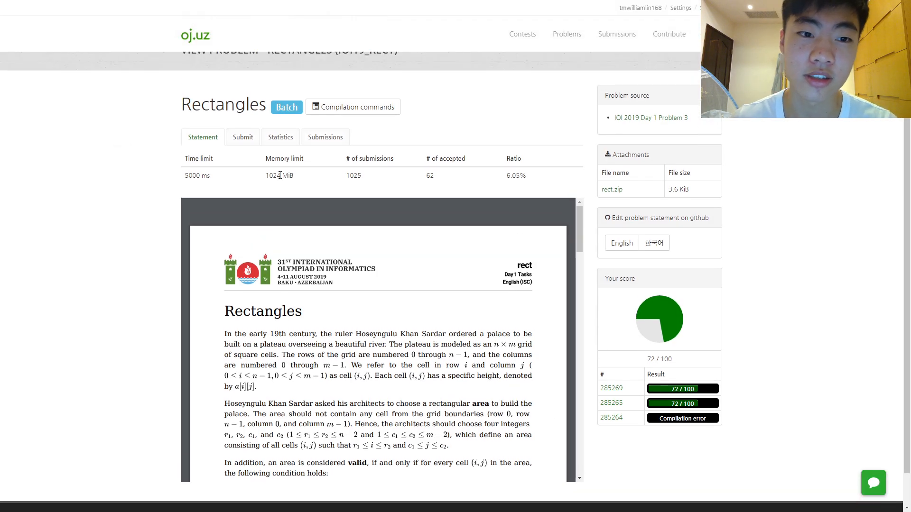
pyautogui.moveTo(317, 183)
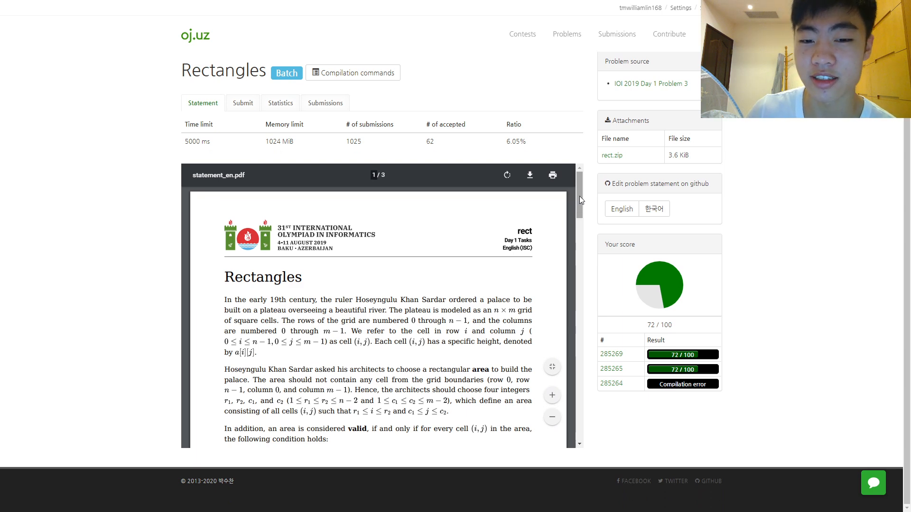
pyautogui.scroll(-3)
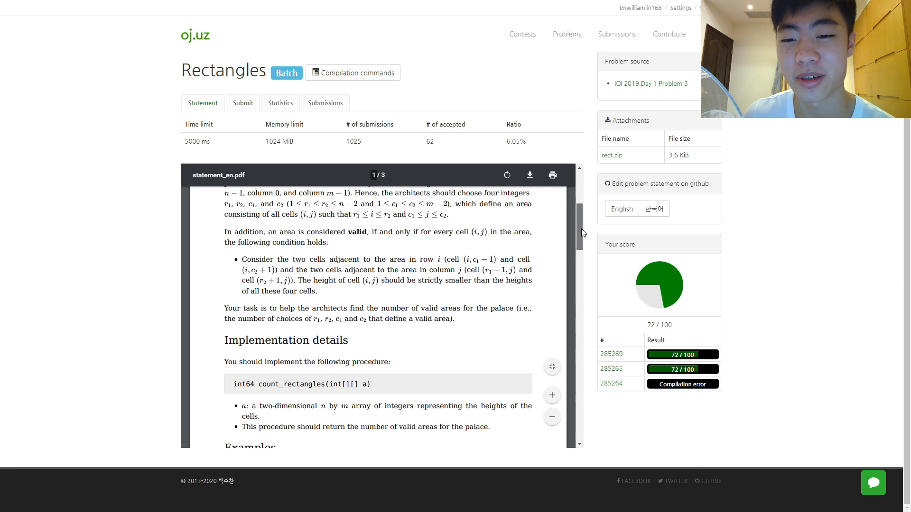
pyautogui.scroll(-3)
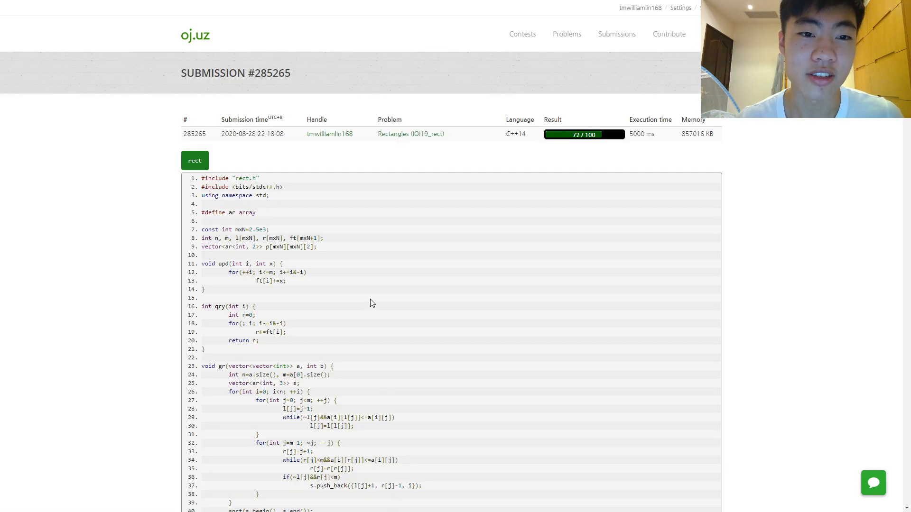
pyautogui.scroll(-3)
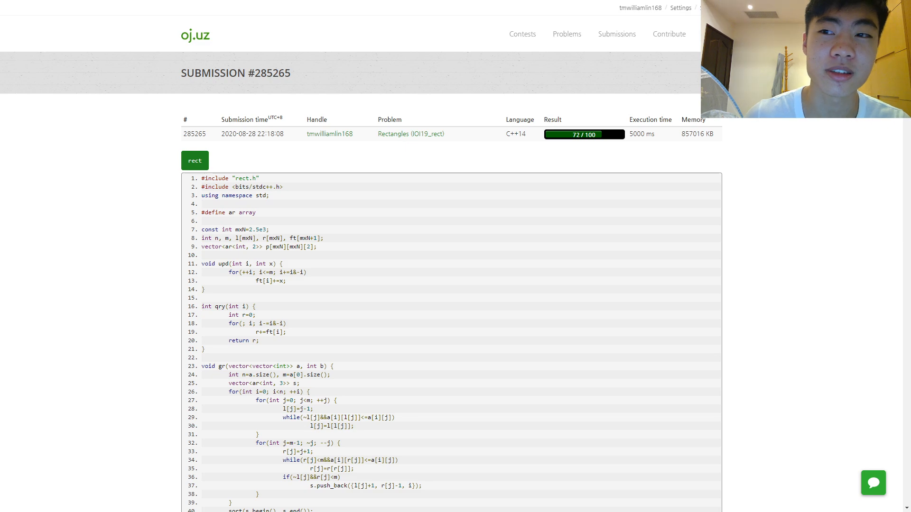
pyautogui.scroll(-3)
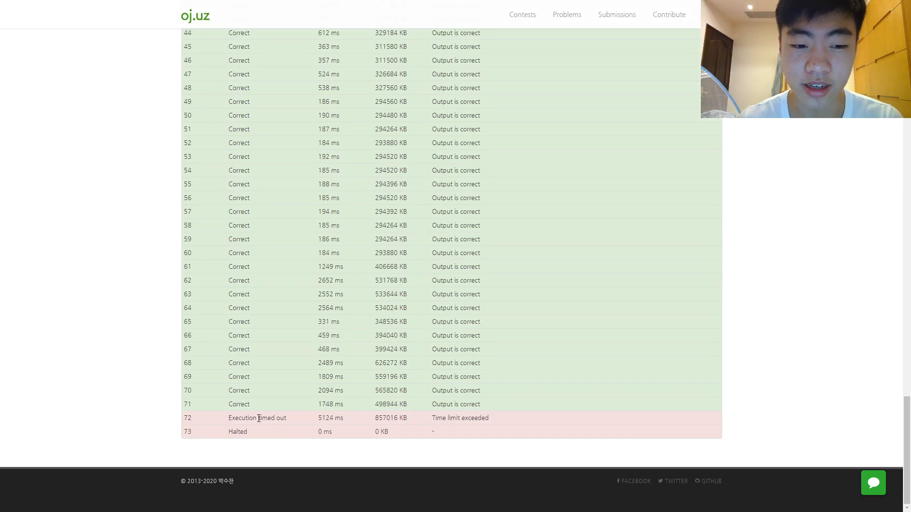
pyautogui.moveTo(296, 424)
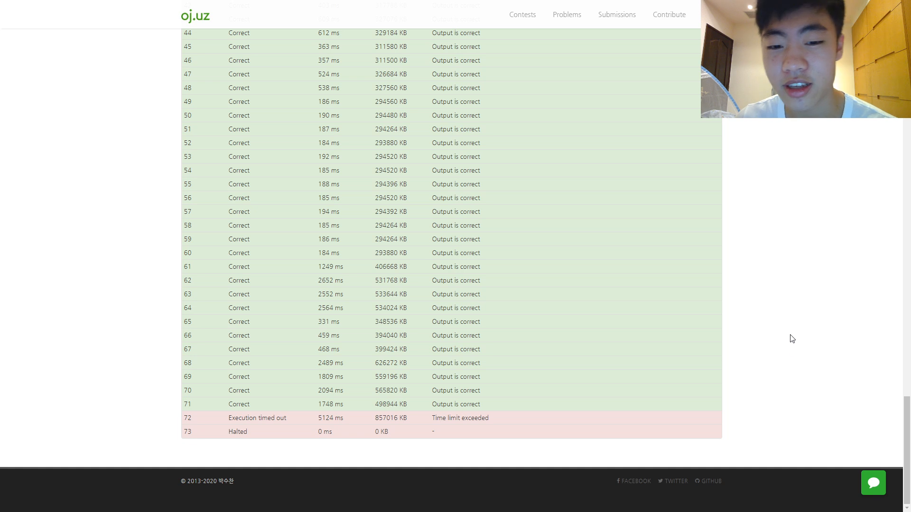
pyautogui.moveTo(849, 383)
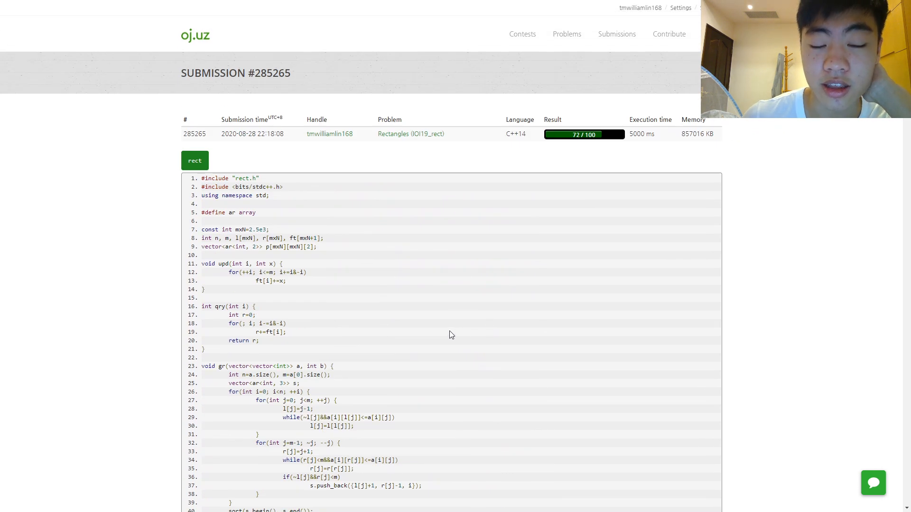
pyautogui.moveTo(481, 351)
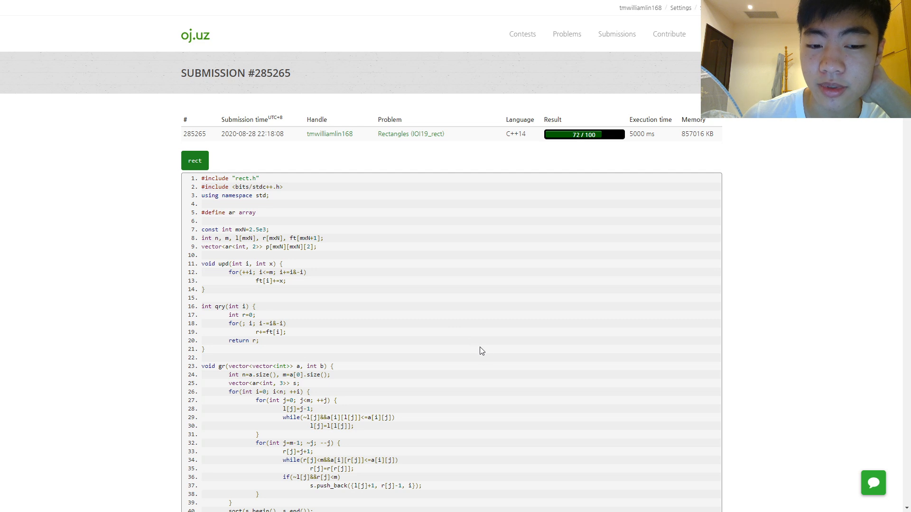
pyautogui.scroll(-3)
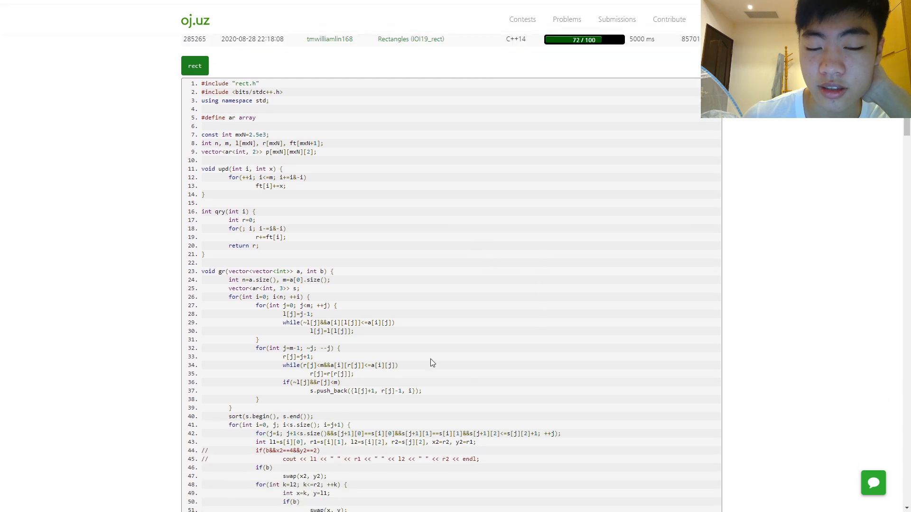